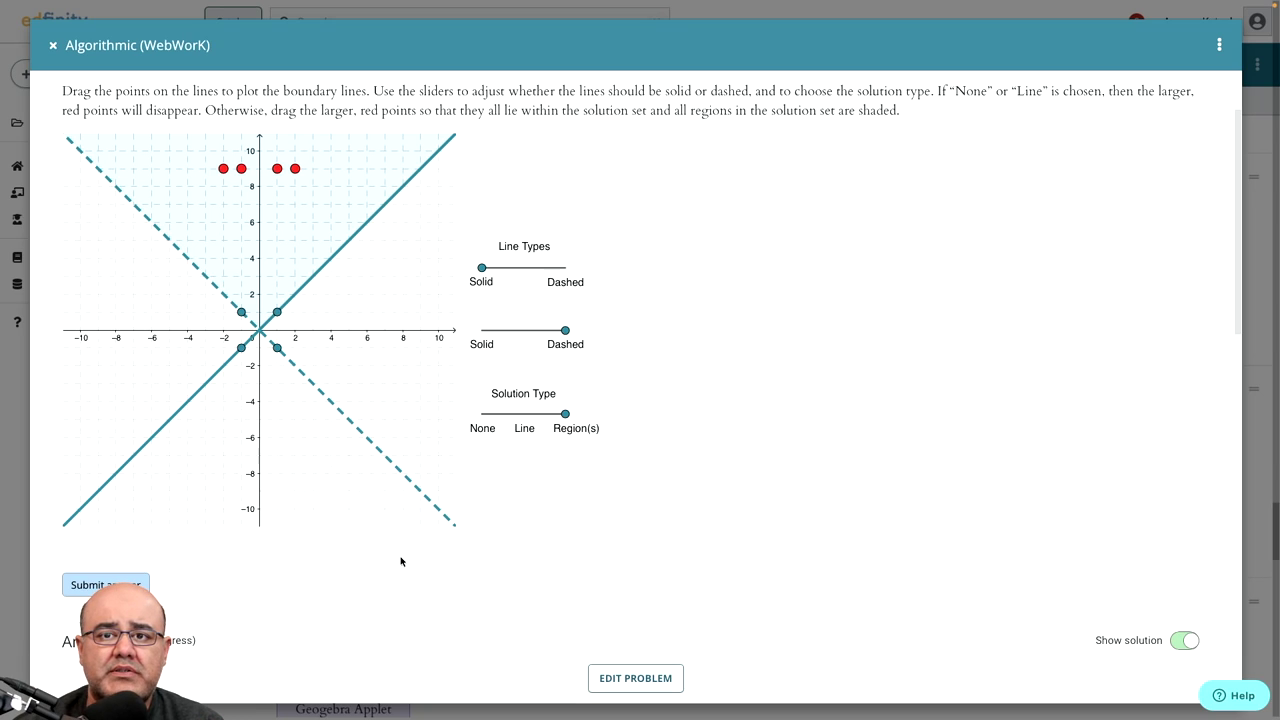
pyautogui.moveTo(320, 320)
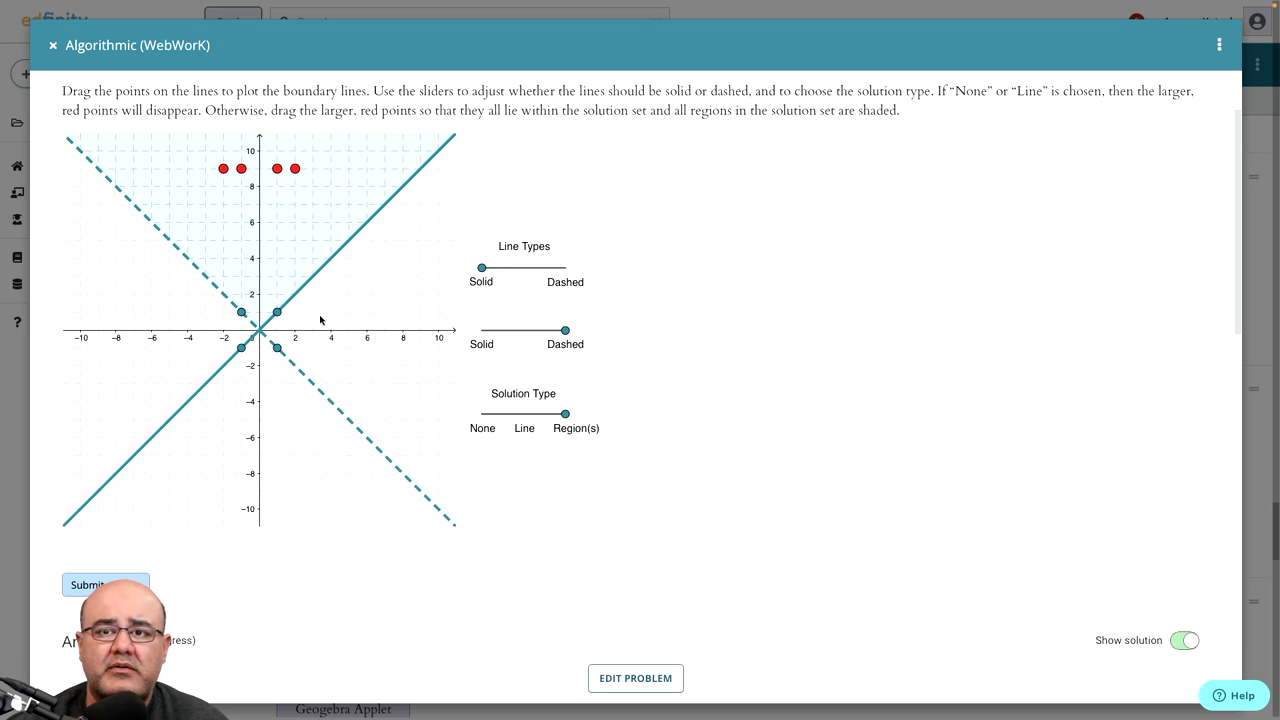
pyautogui.moveTo(238, 277)
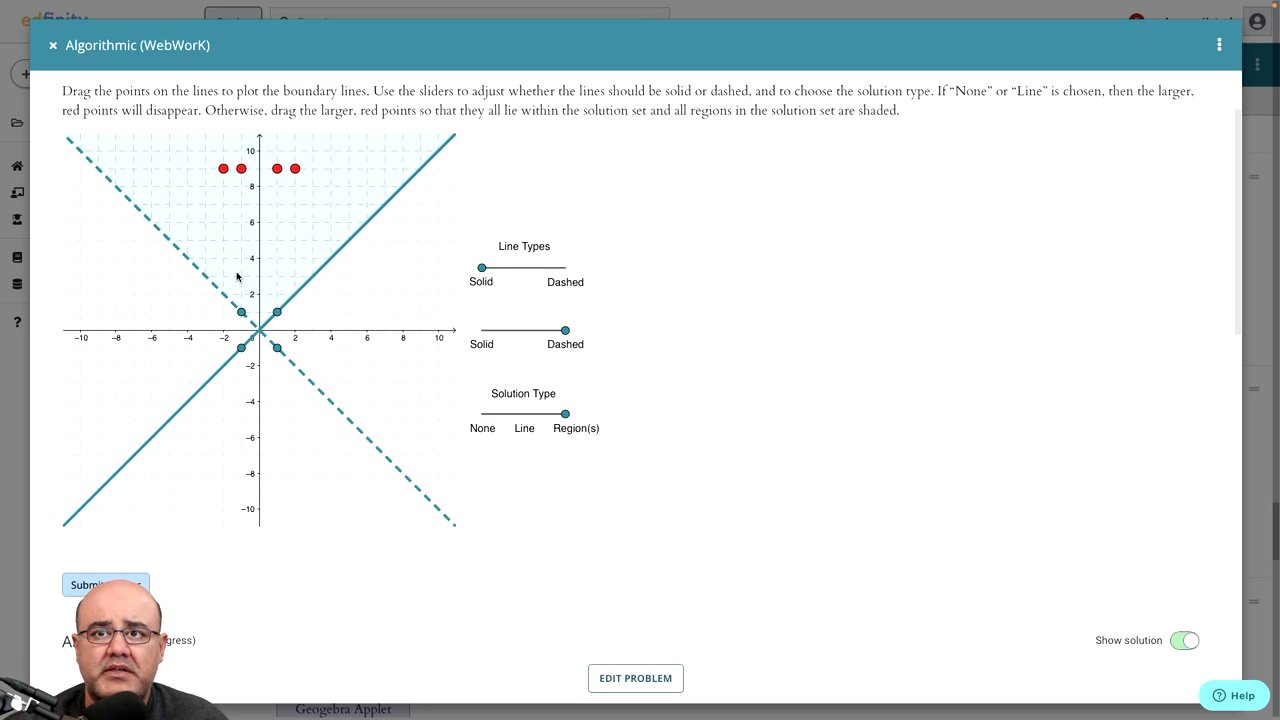
pyautogui.moveTo(489, 285)
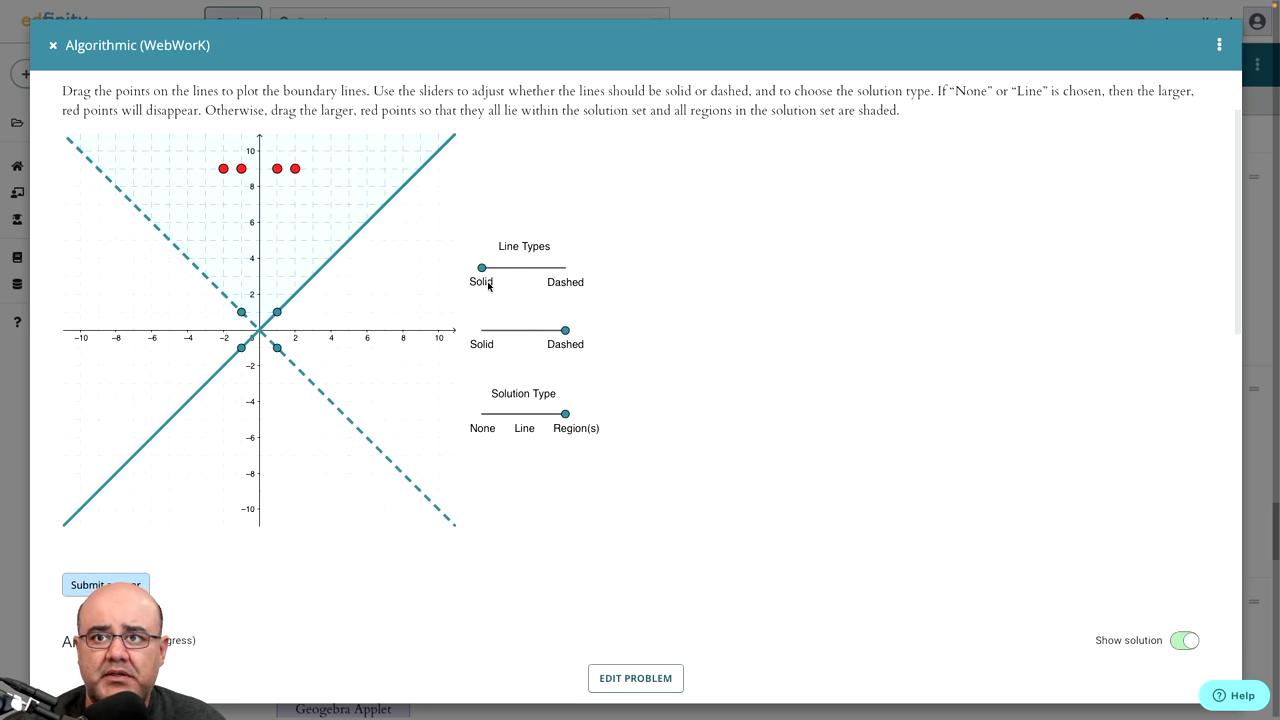
pyautogui.moveTo(451, 273)
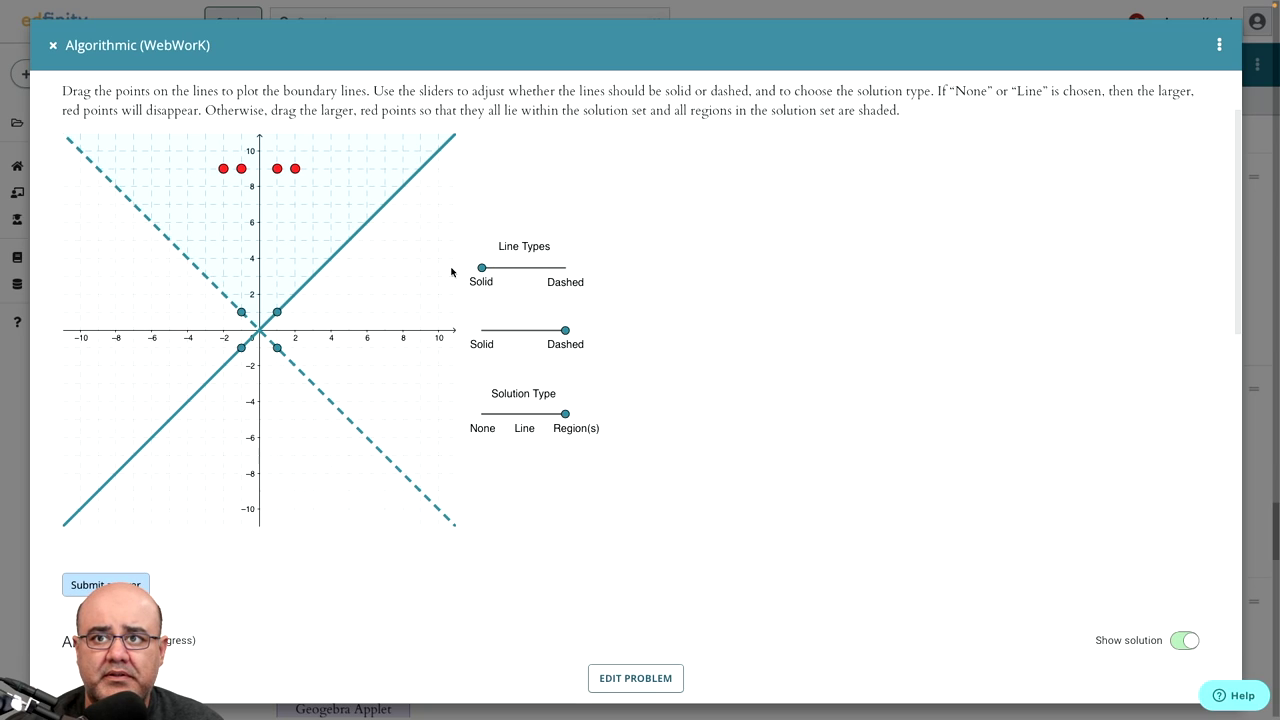
pyautogui.moveTo(518, 349)
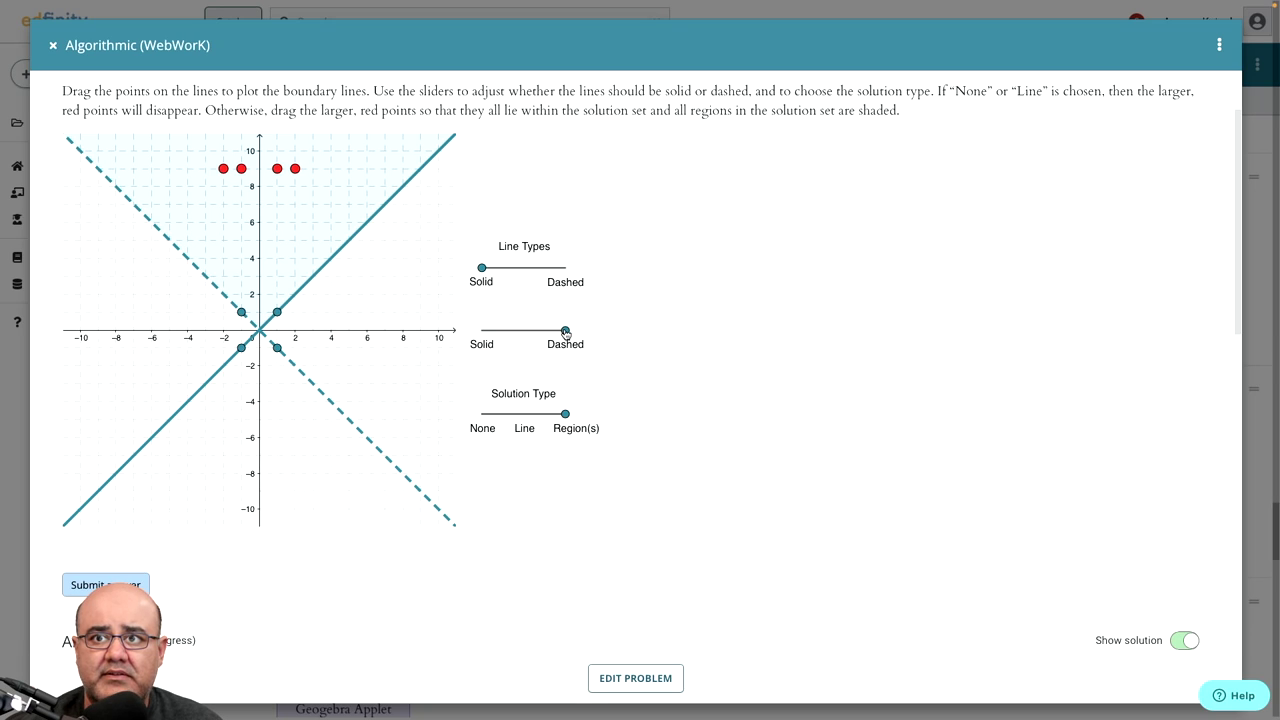
# Toggle the second Line Types slider from Dashed to Solid, back to Dashed, then Solid
pyautogui.moveTo(567, 330); pyautogui.dragTo(480, 330)
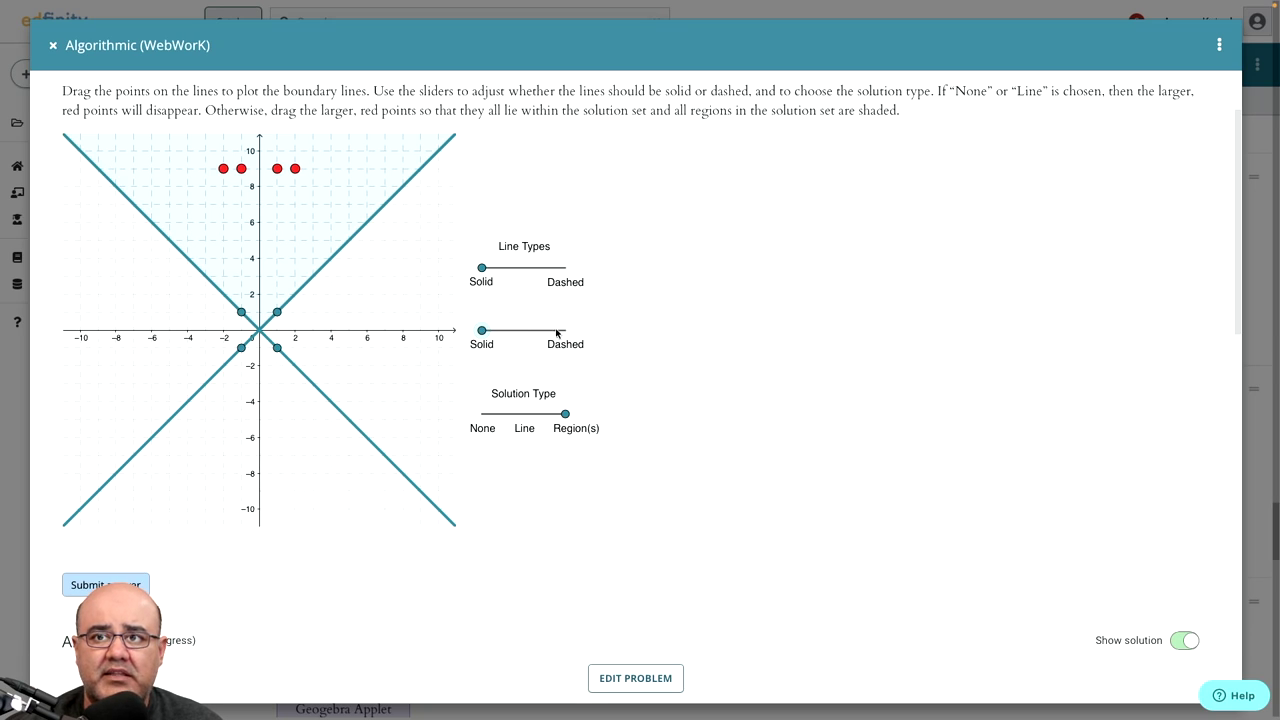
pyautogui.moveTo(481, 330); pyautogui.dragTo(563, 330)
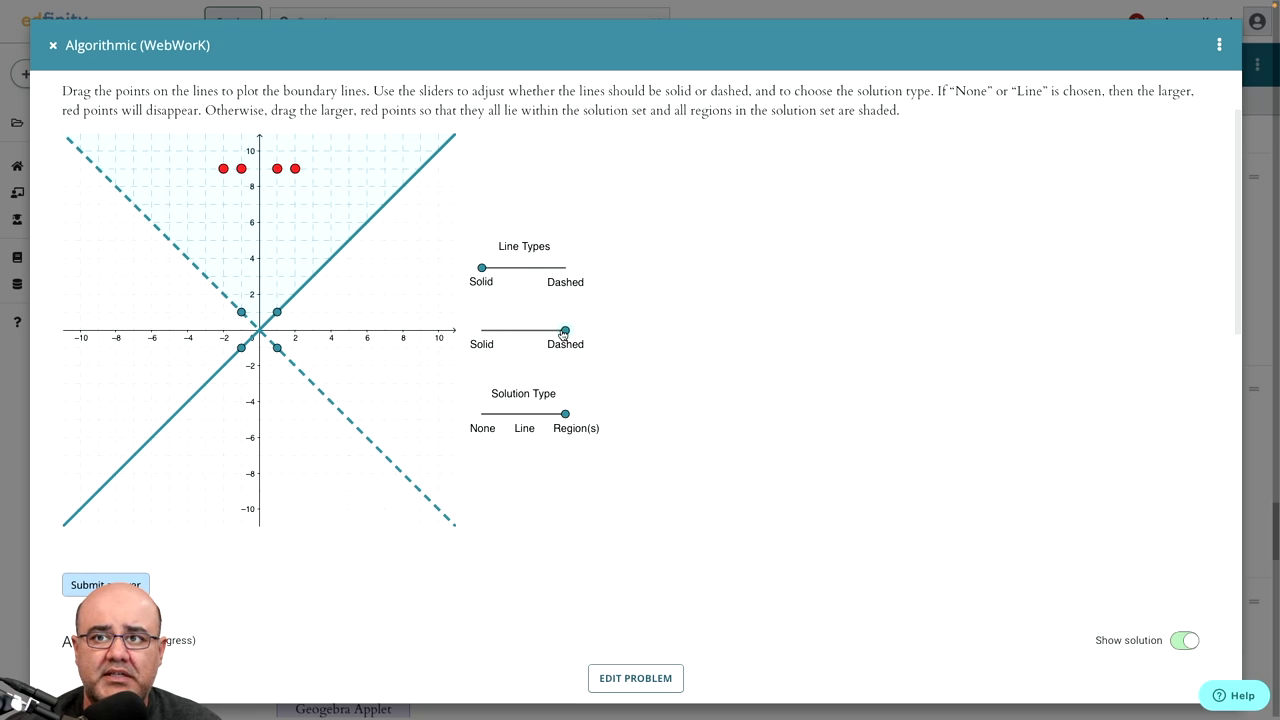
pyautogui.moveTo(564, 330); pyautogui.dragTo(480, 330)
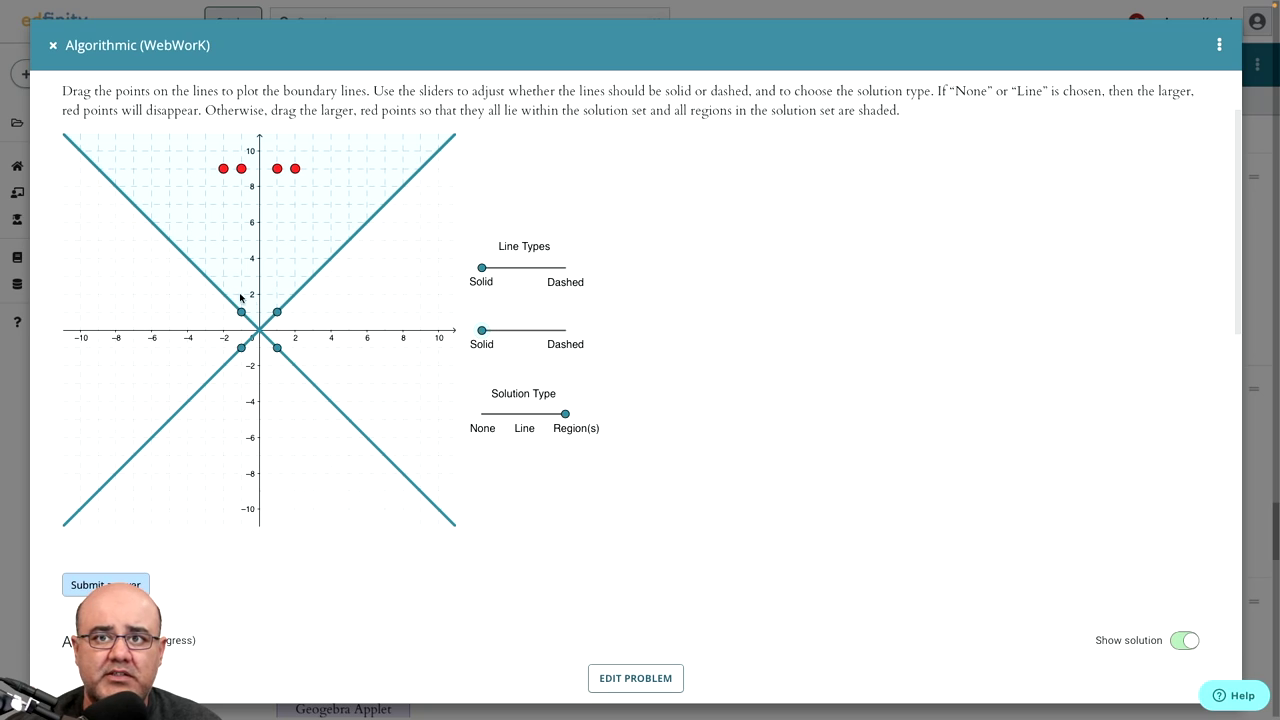
pyautogui.moveTo(390, 396)
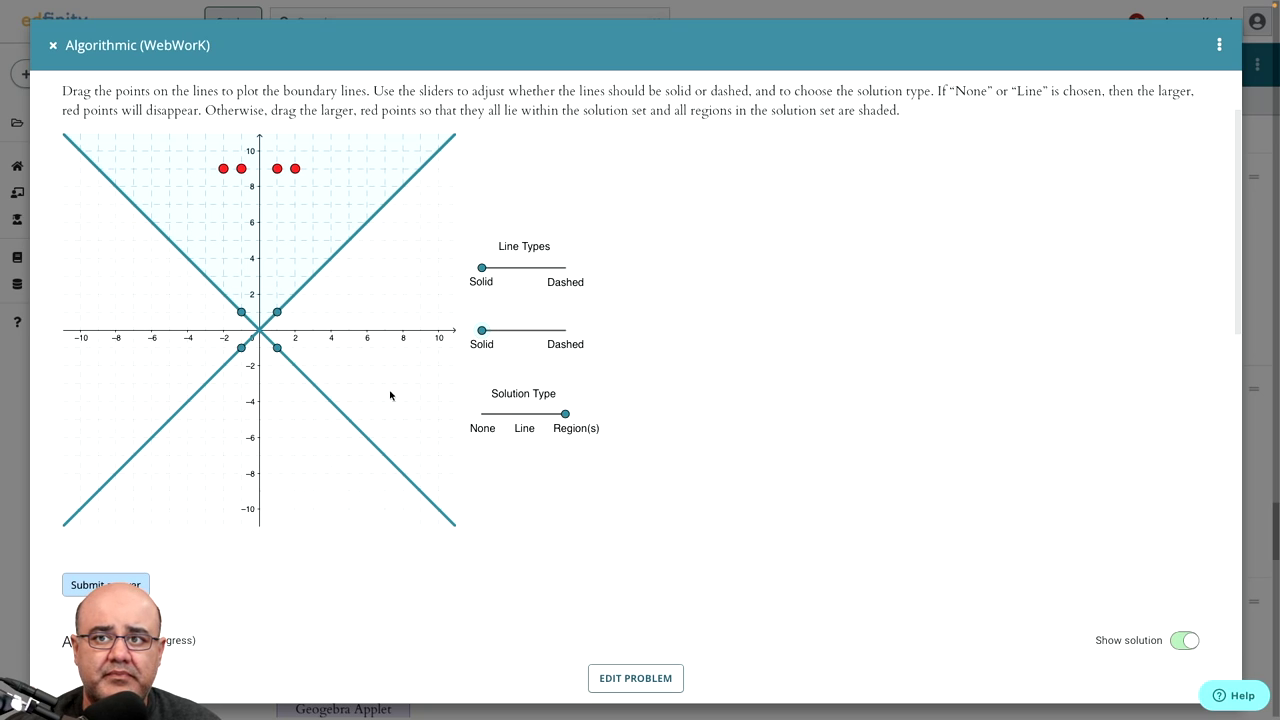
pyautogui.moveTo(249, 326)
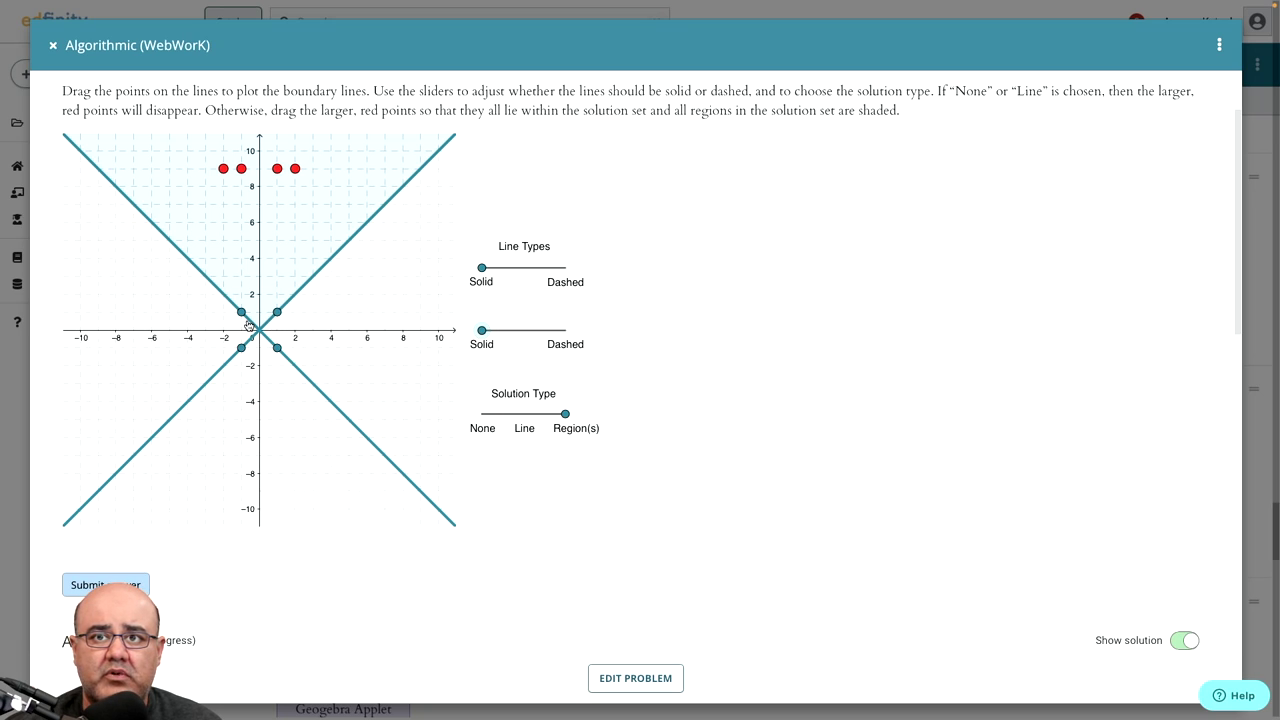
pyautogui.moveTo(208, 385)
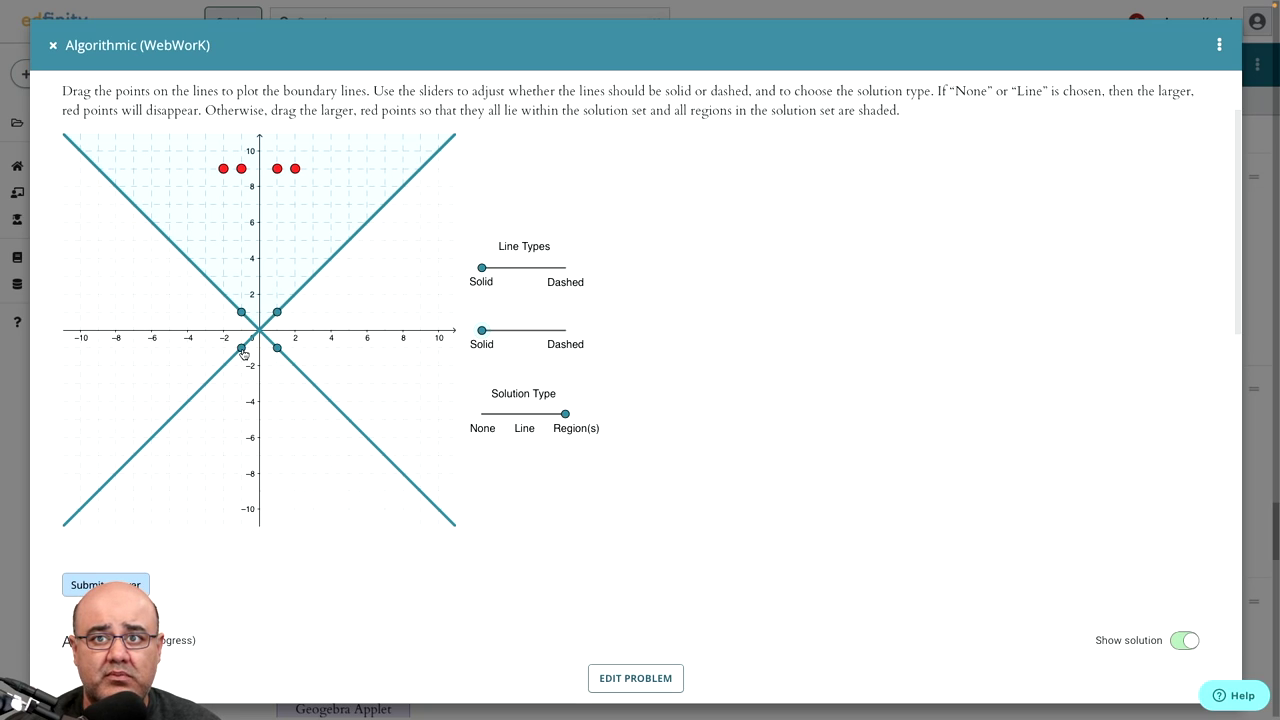
# Drag the blue points so the lines pass through (-5,0),(0,-2) and (0,2),(5,4)
pyautogui.moveTo(240, 350); pyautogui.dragTo(168, 330)
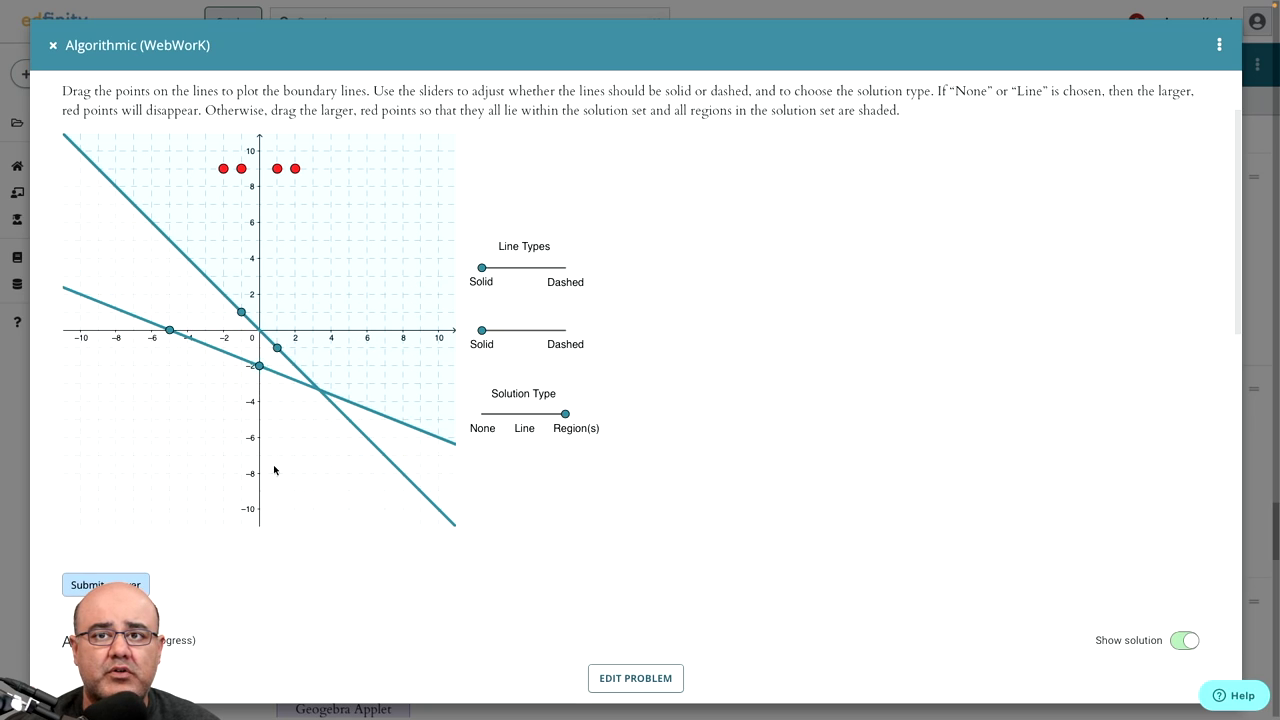
pyautogui.moveTo(240, 311); pyautogui.dragTo(270, 305)
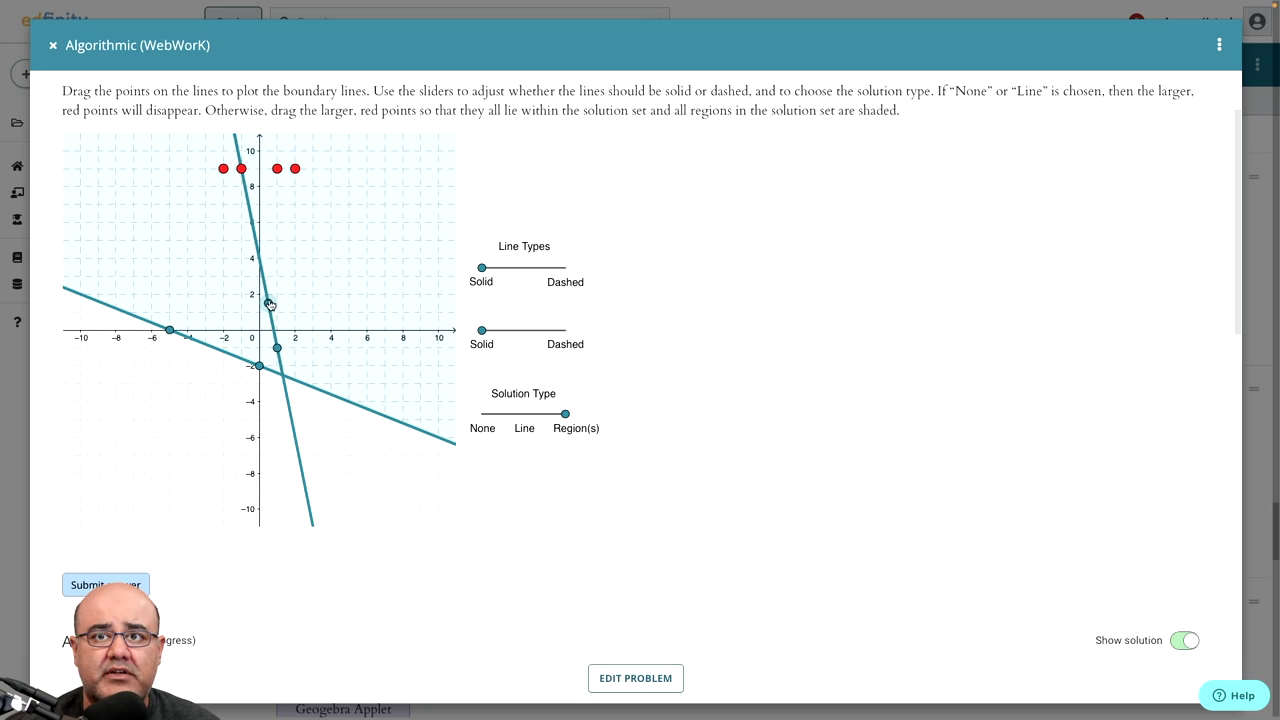
pyautogui.moveTo(269, 303); pyautogui.dragTo(260, 293)
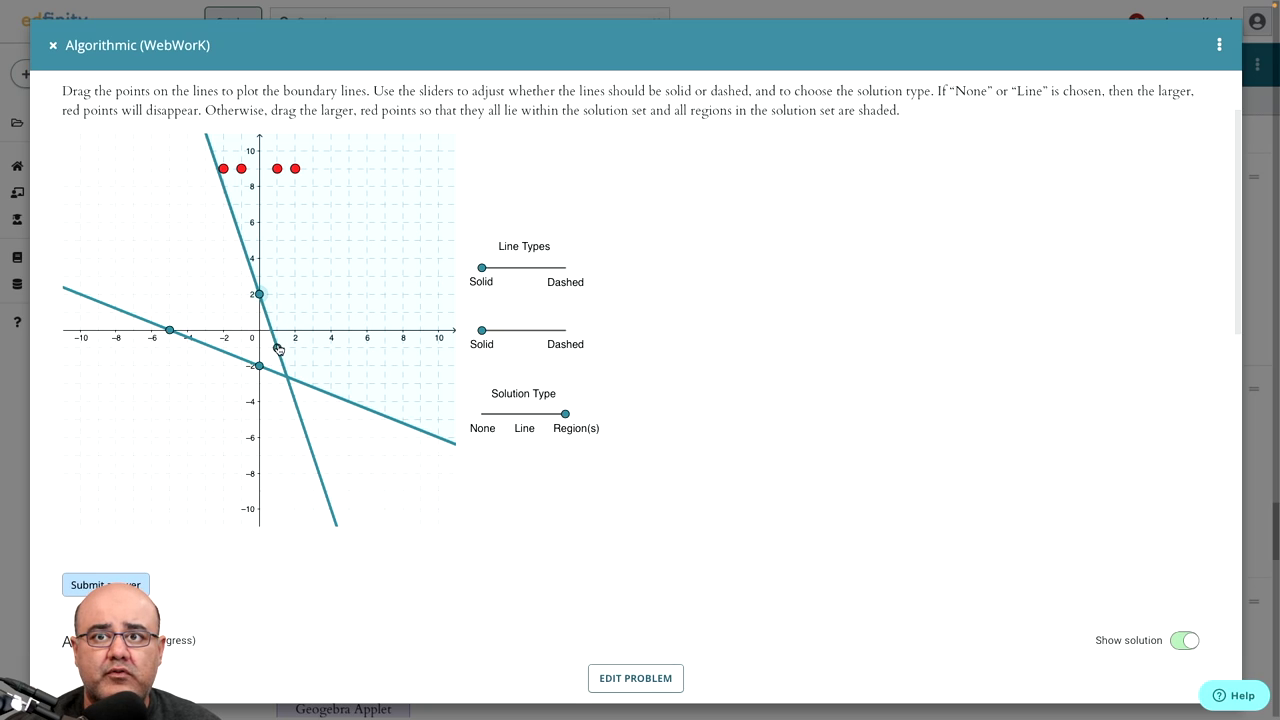
pyautogui.moveTo(278, 348); pyautogui.dragTo(330, 248)
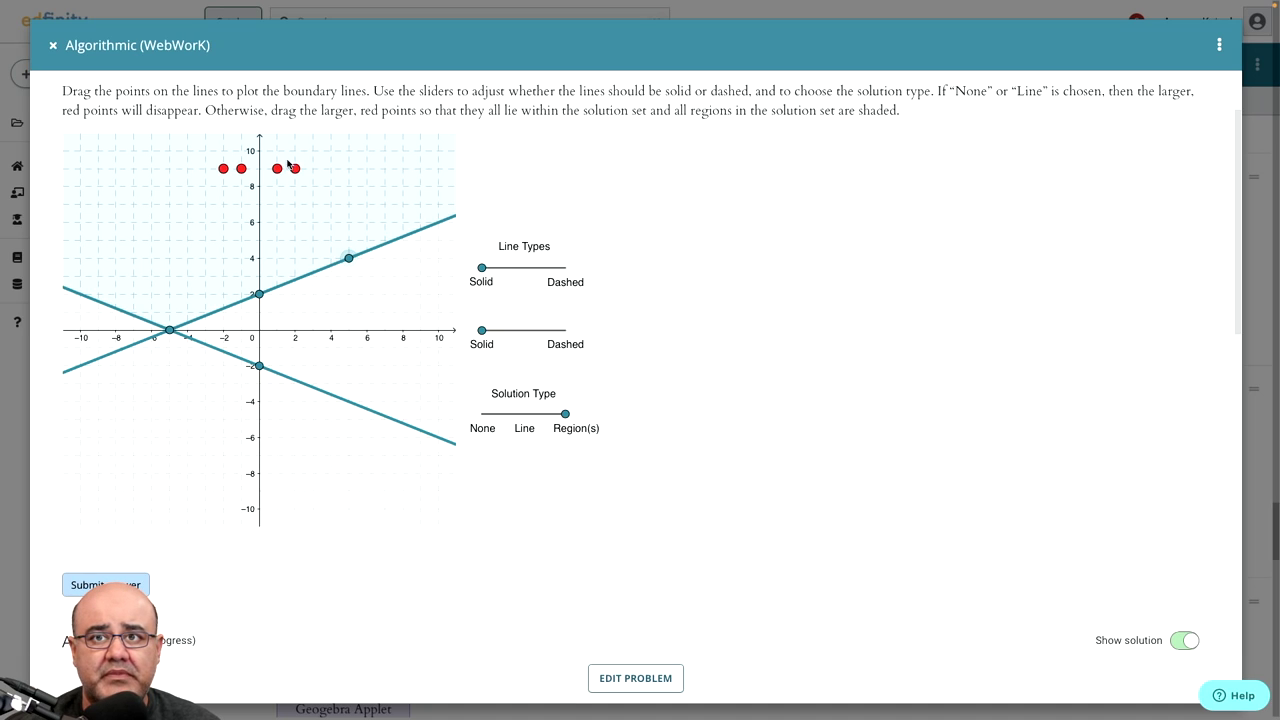
# Place red dots at about (-1,-5), the far left, and the upper right corner
pyautogui.moveTo(293, 167); pyautogui.dragTo(336, 308)
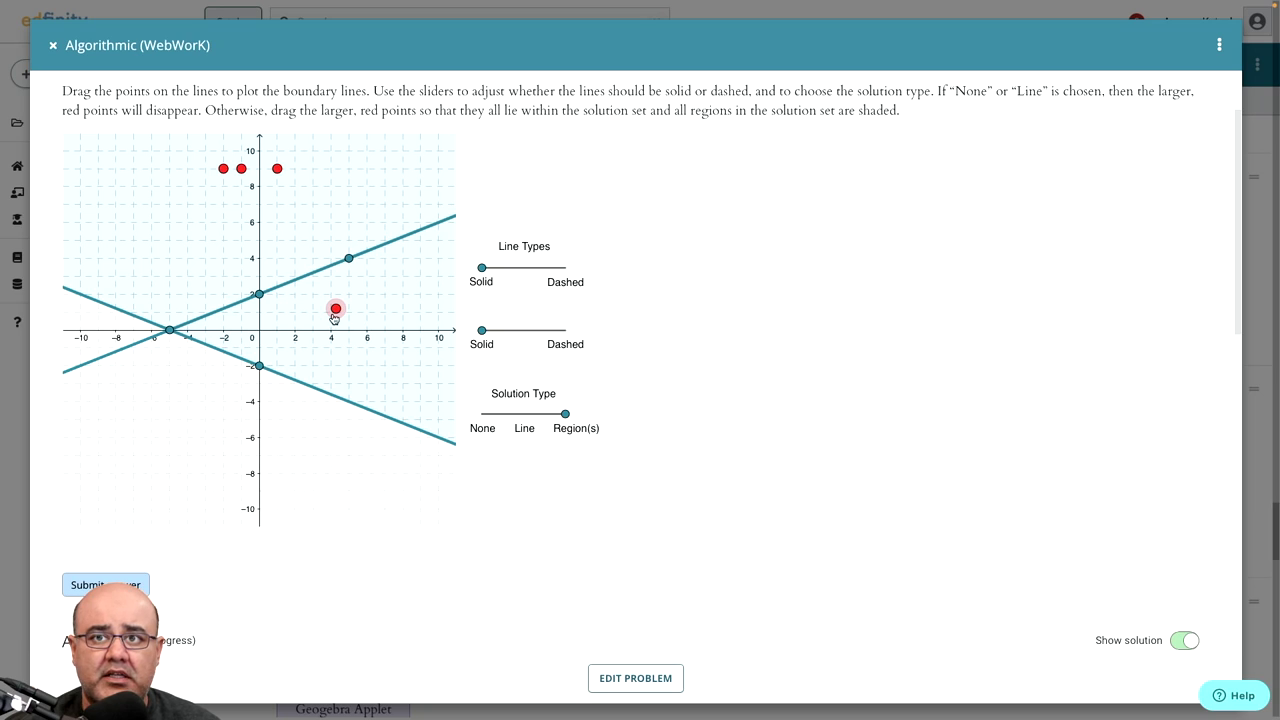
pyautogui.moveTo(335, 307); pyautogui.dragTo(243, 423)
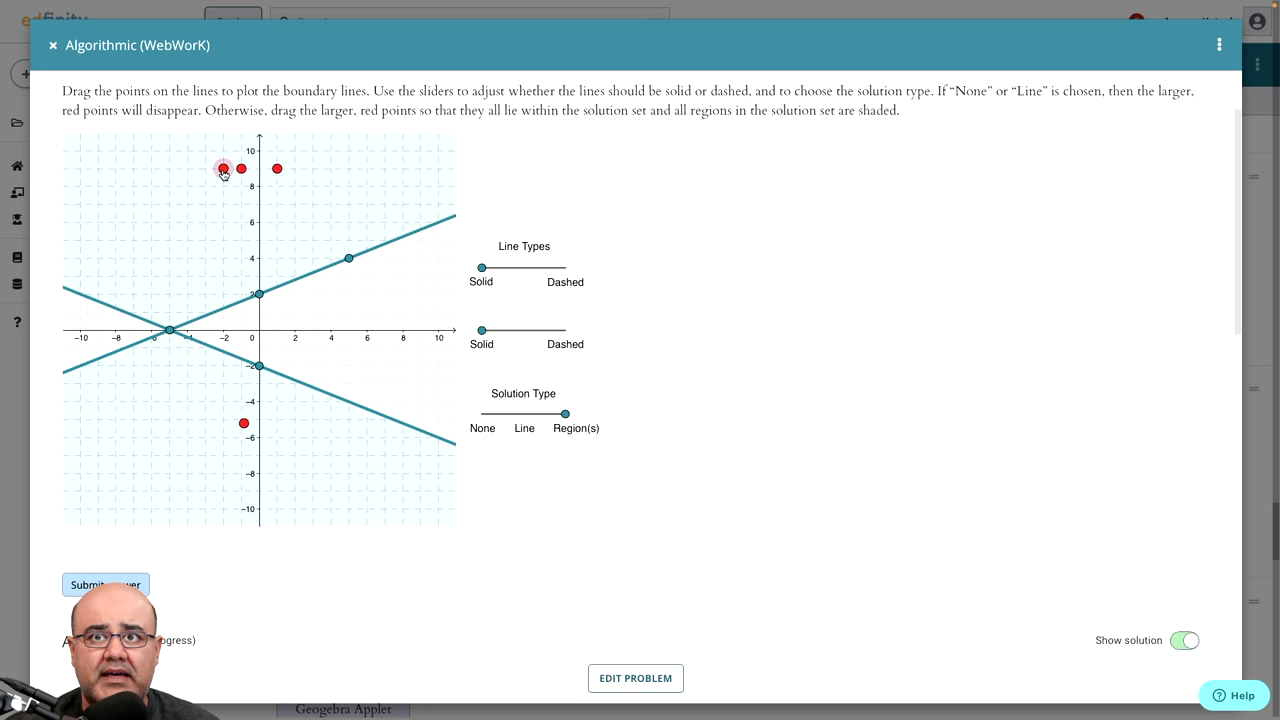
pyautogui.moveTo(223, 168); pyautogui.dragTo(90, 334)
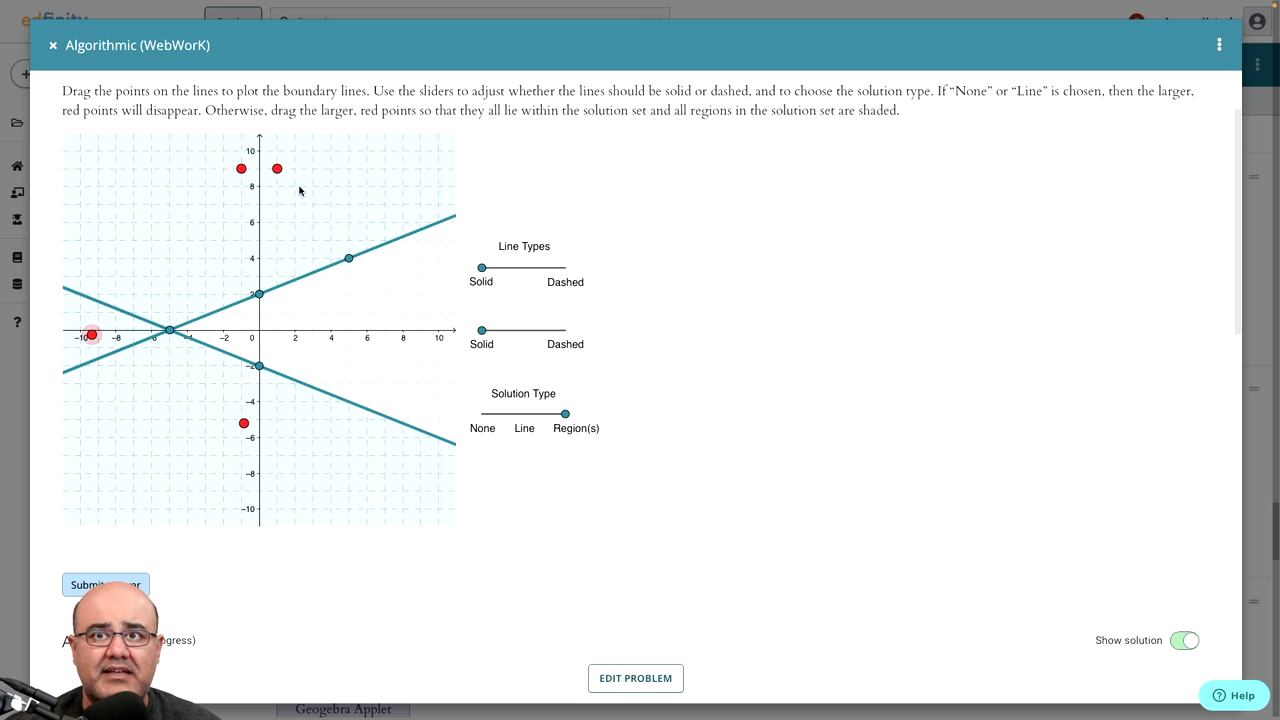
pyautogui.moveTo(261, 191)
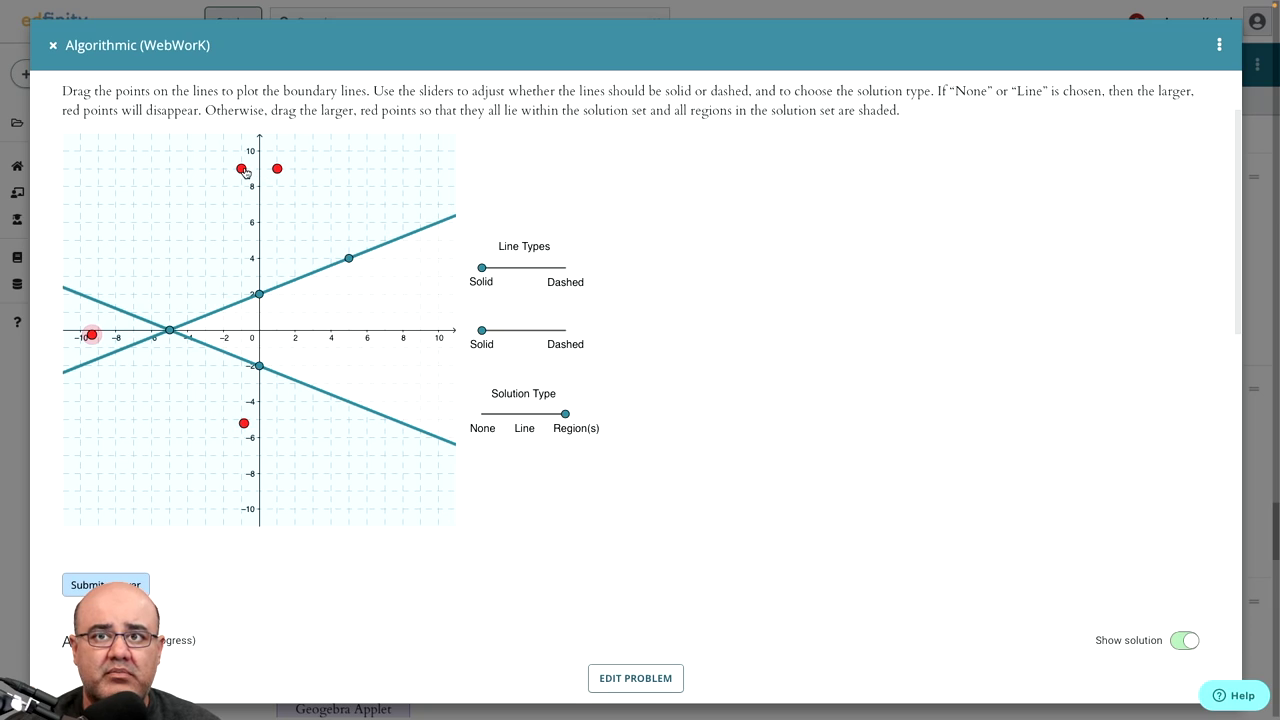
pyautogui.moveTo(240, 170); pyautogui.dragTo(297, 163)
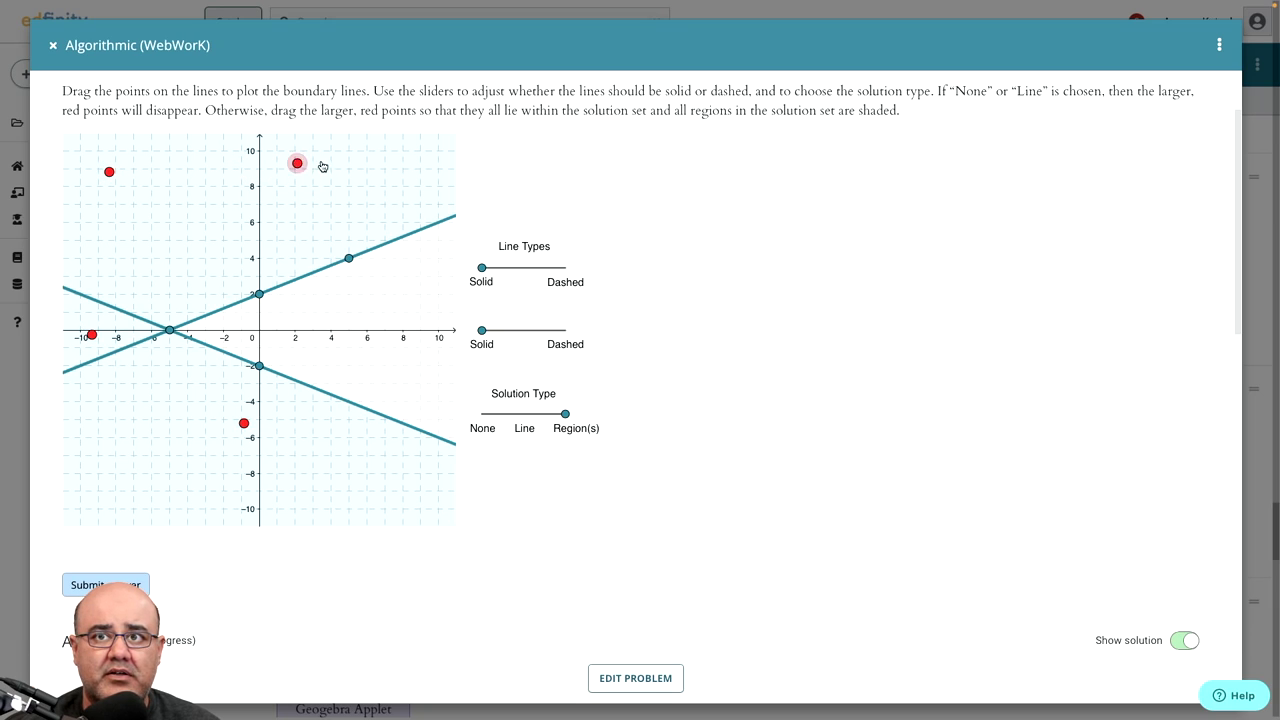
pyautogui.moveTo(297, 163); pyautogui.dragTo(450, 146)
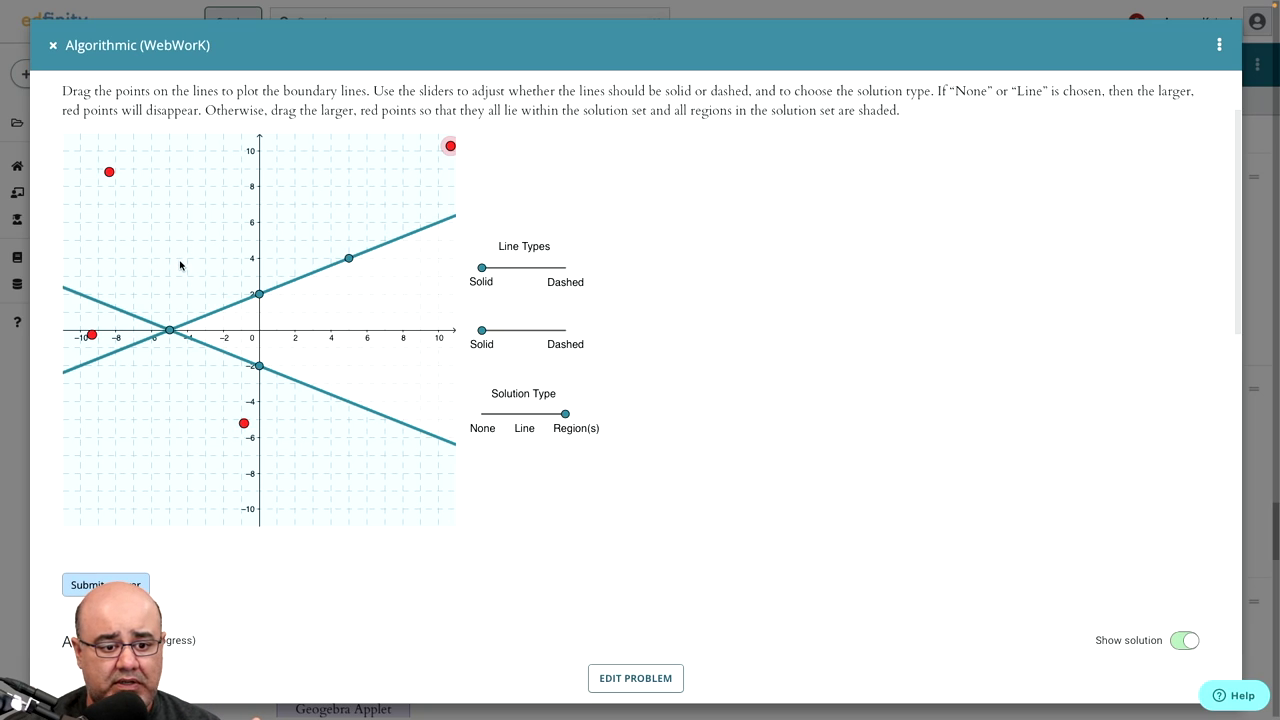
pyautogui.moveTo(110, 178)
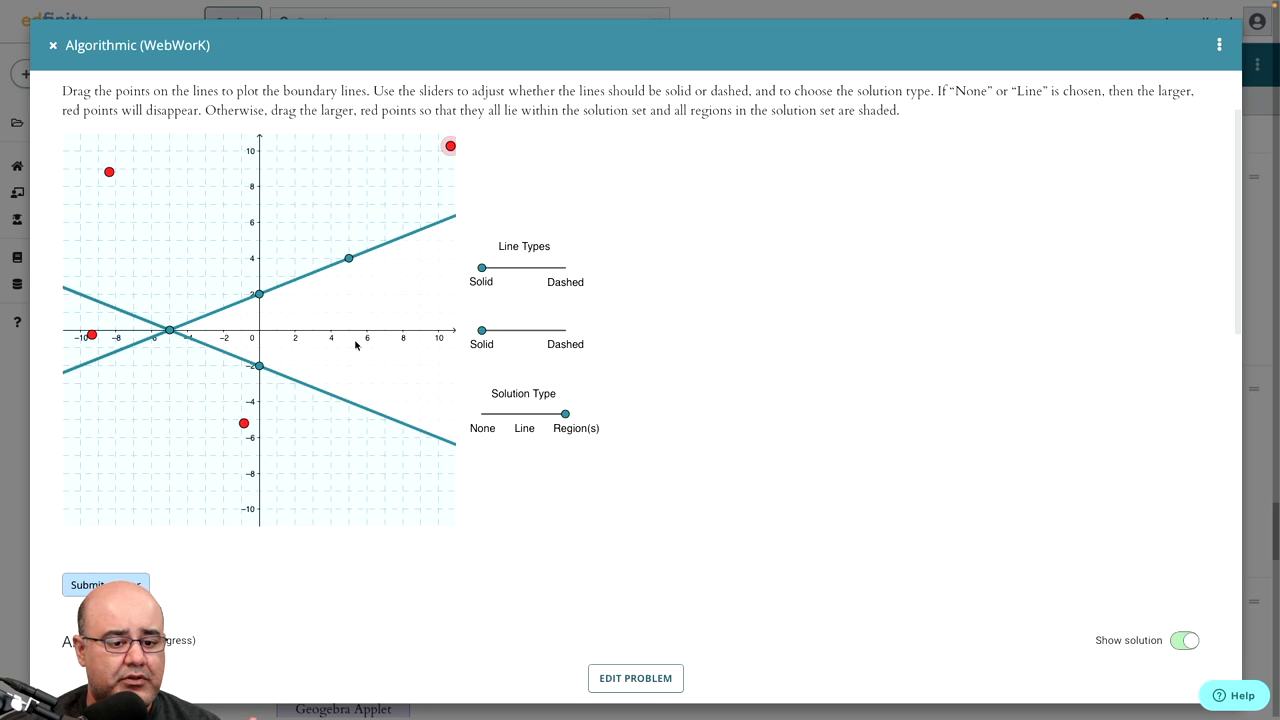
pyautogui.moveTo(155, 210)
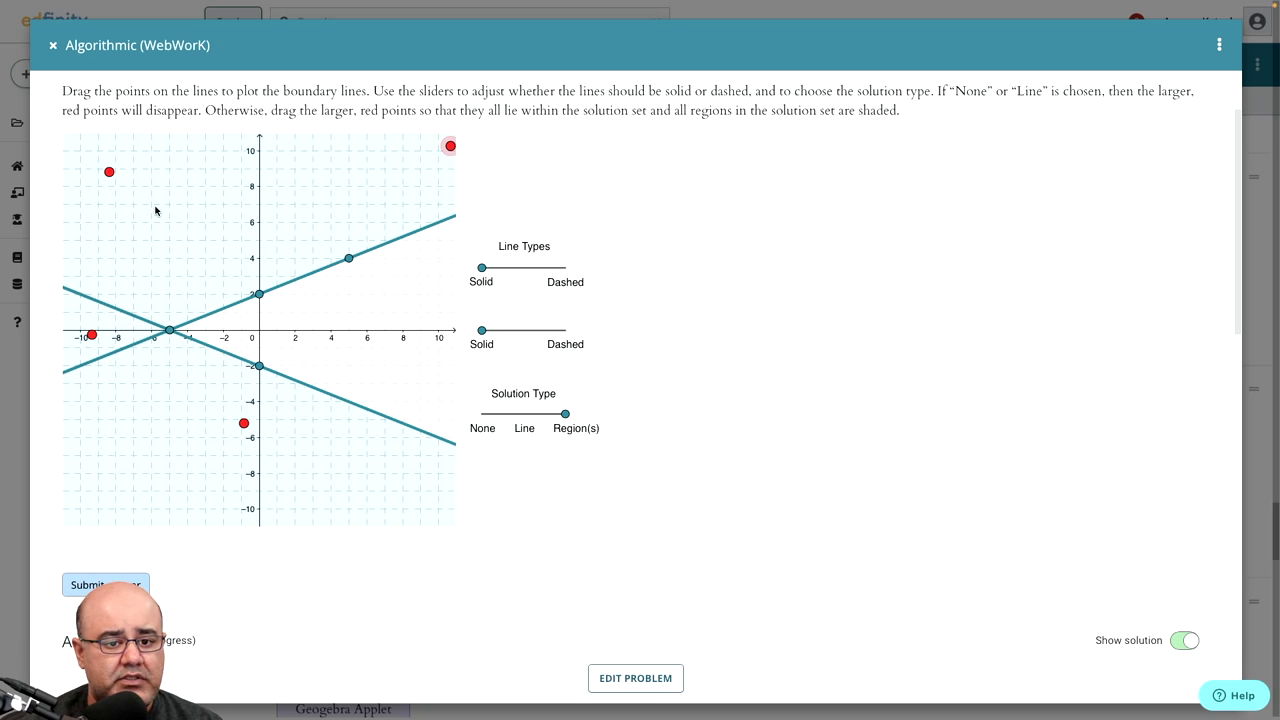
pyautogui.moveTo(392, 142)
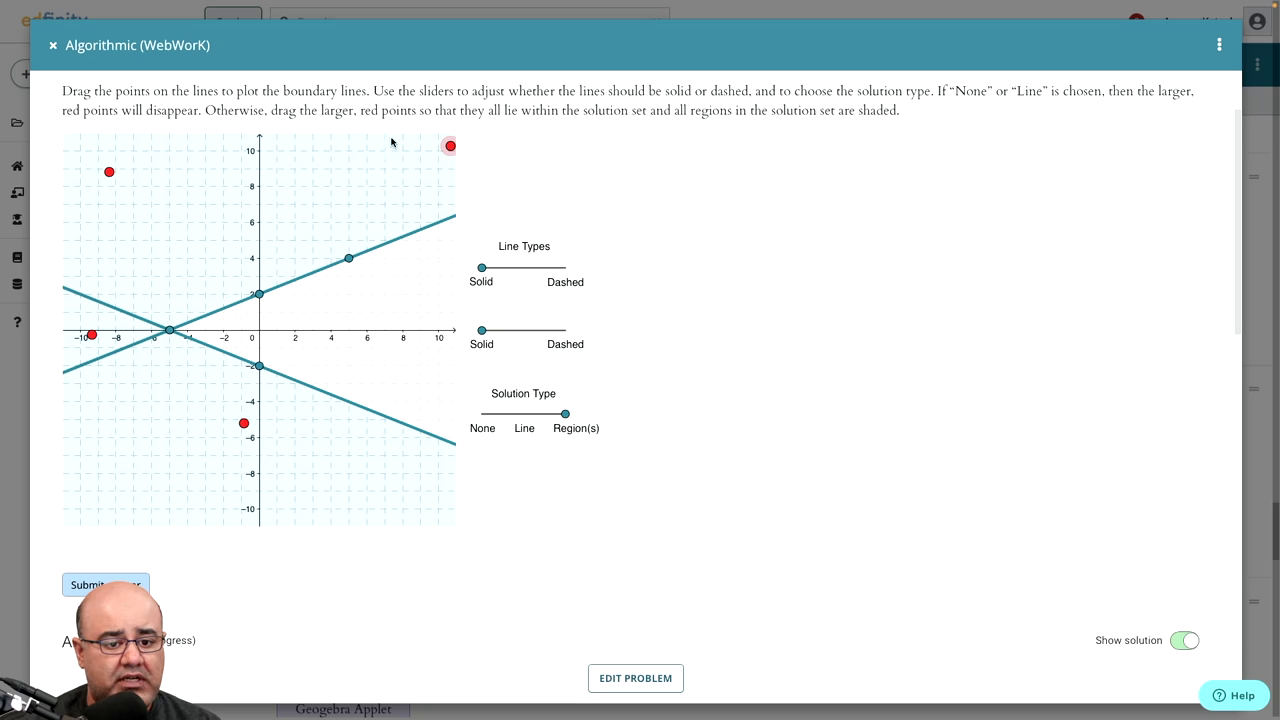
pyautogui.moveTo(177, 405)
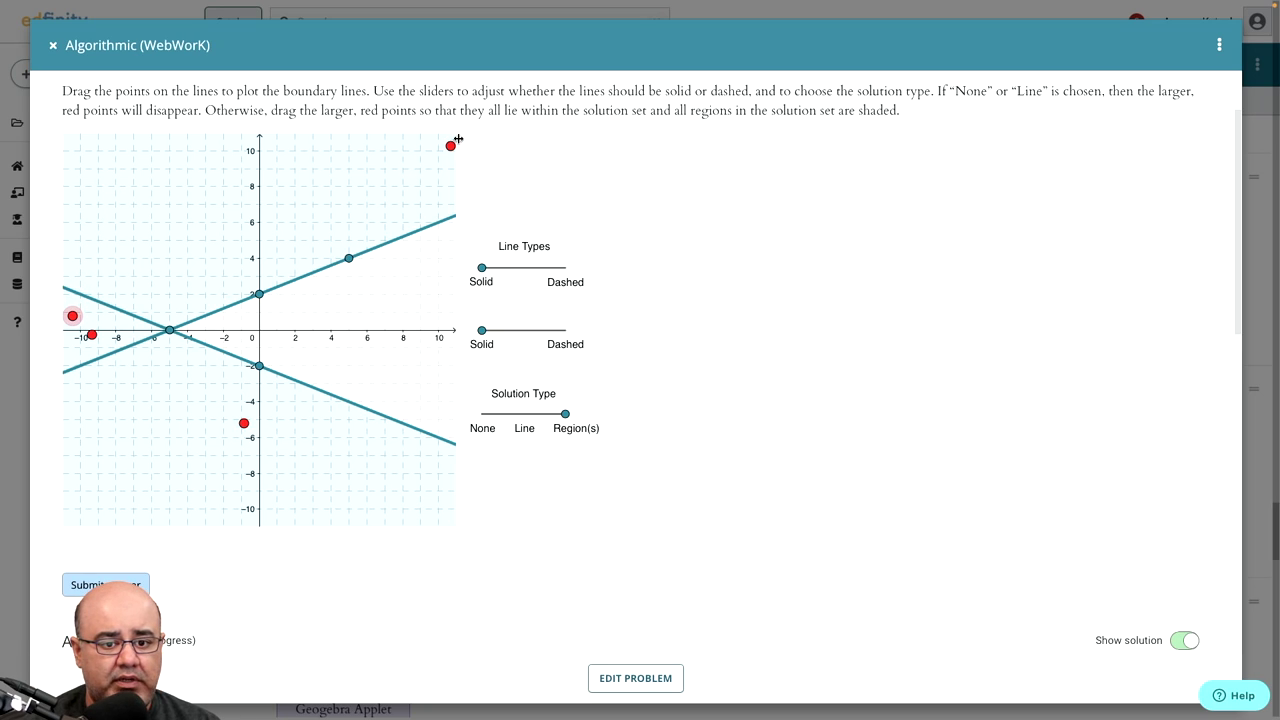
# Move the upper-right and lower red dots into the left wedge near x = -10
pyautogui.moveTo(450, 146); pyautogui.dragTo(95, 325)
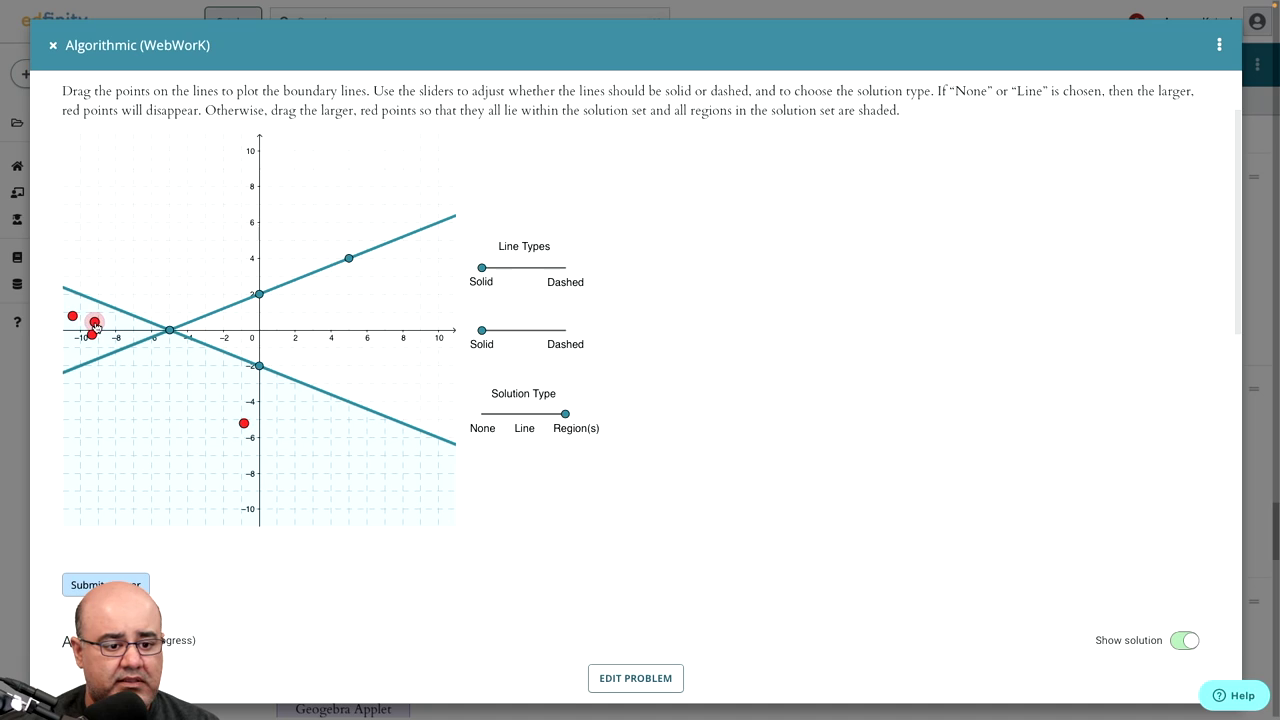
pyautogui.moveTo(95, 325); pyautogui.dragTo(83, 355)
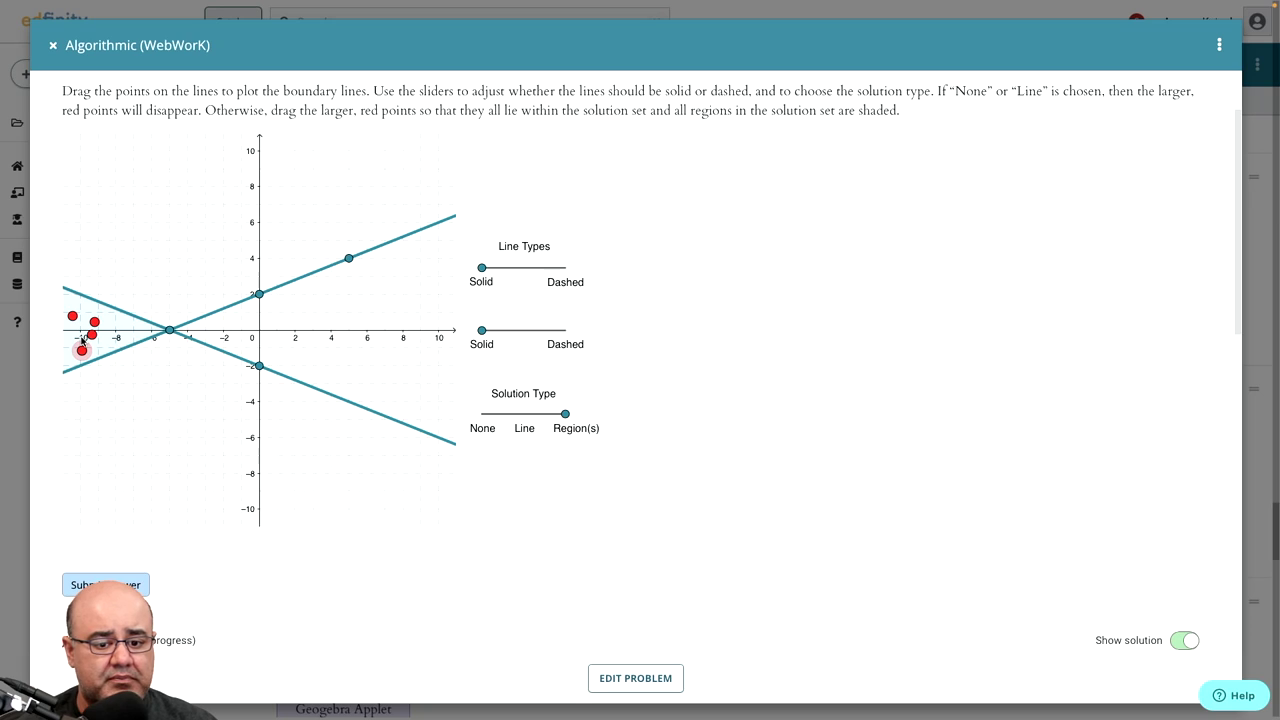
pyautogui.moveTo(427, 473)
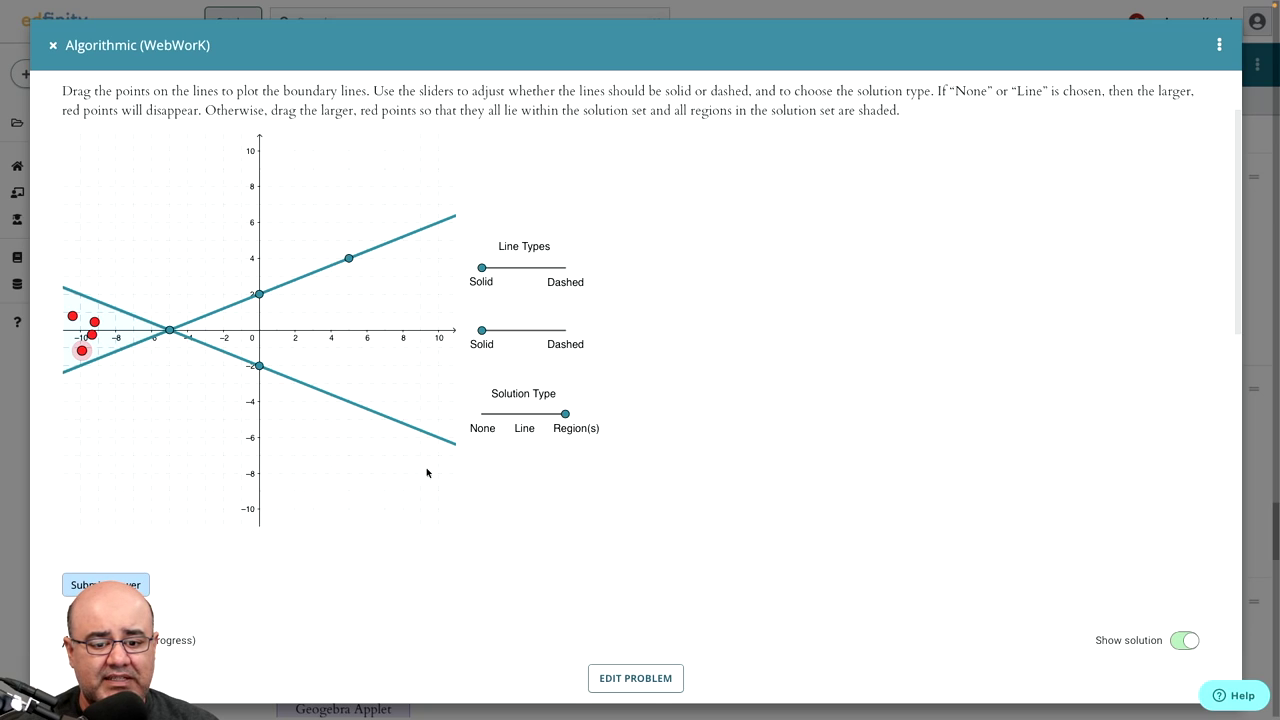